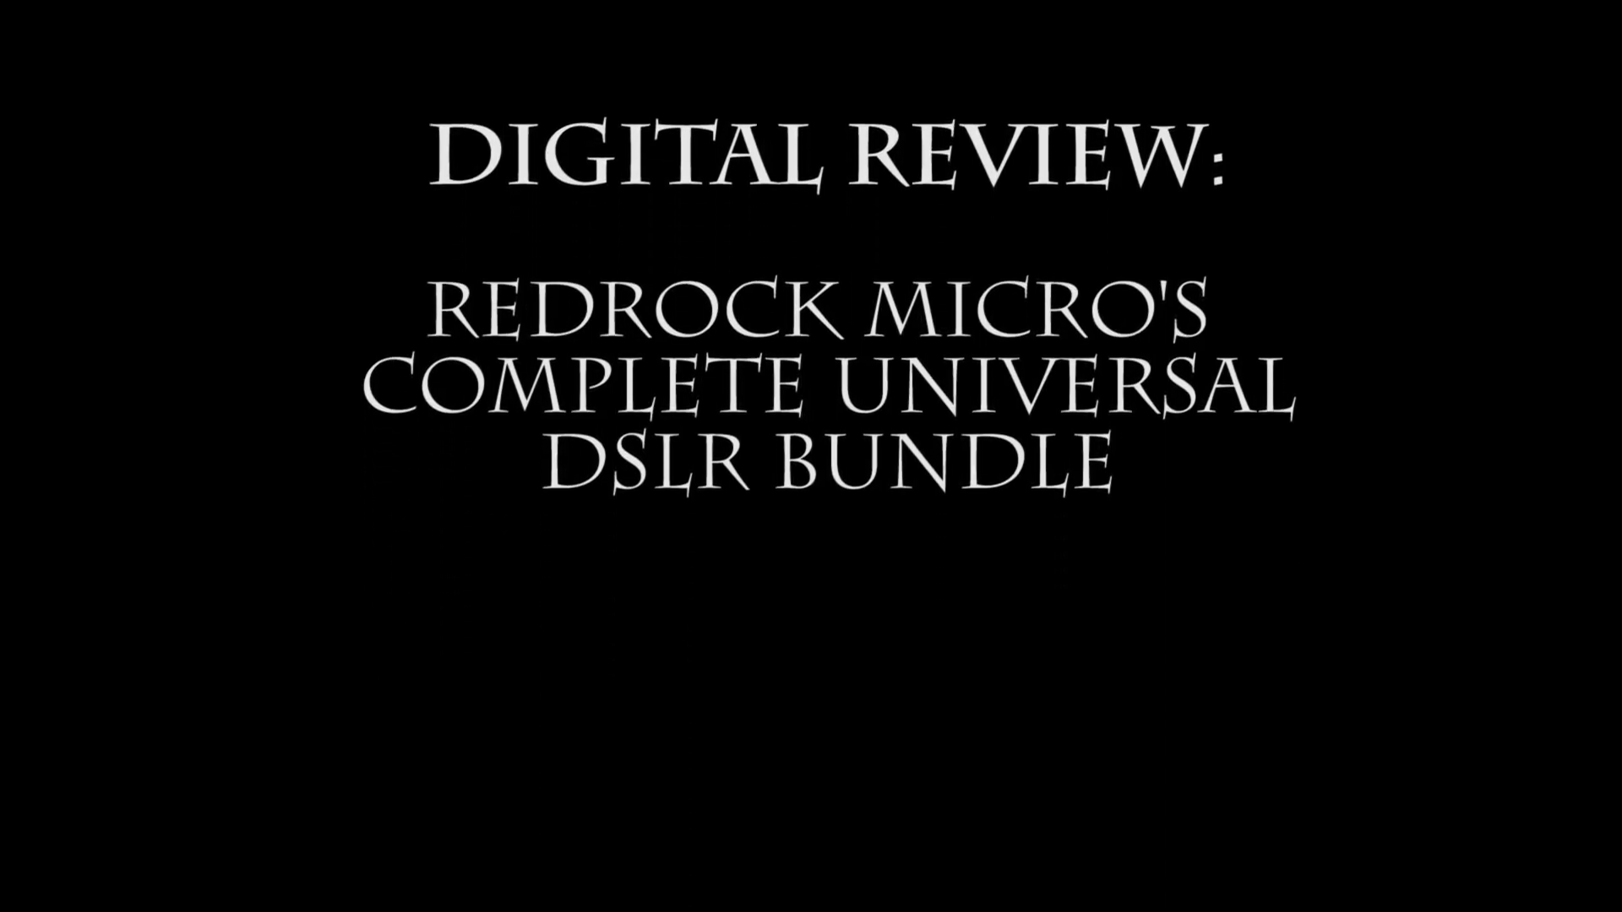
scroll(up, 3)
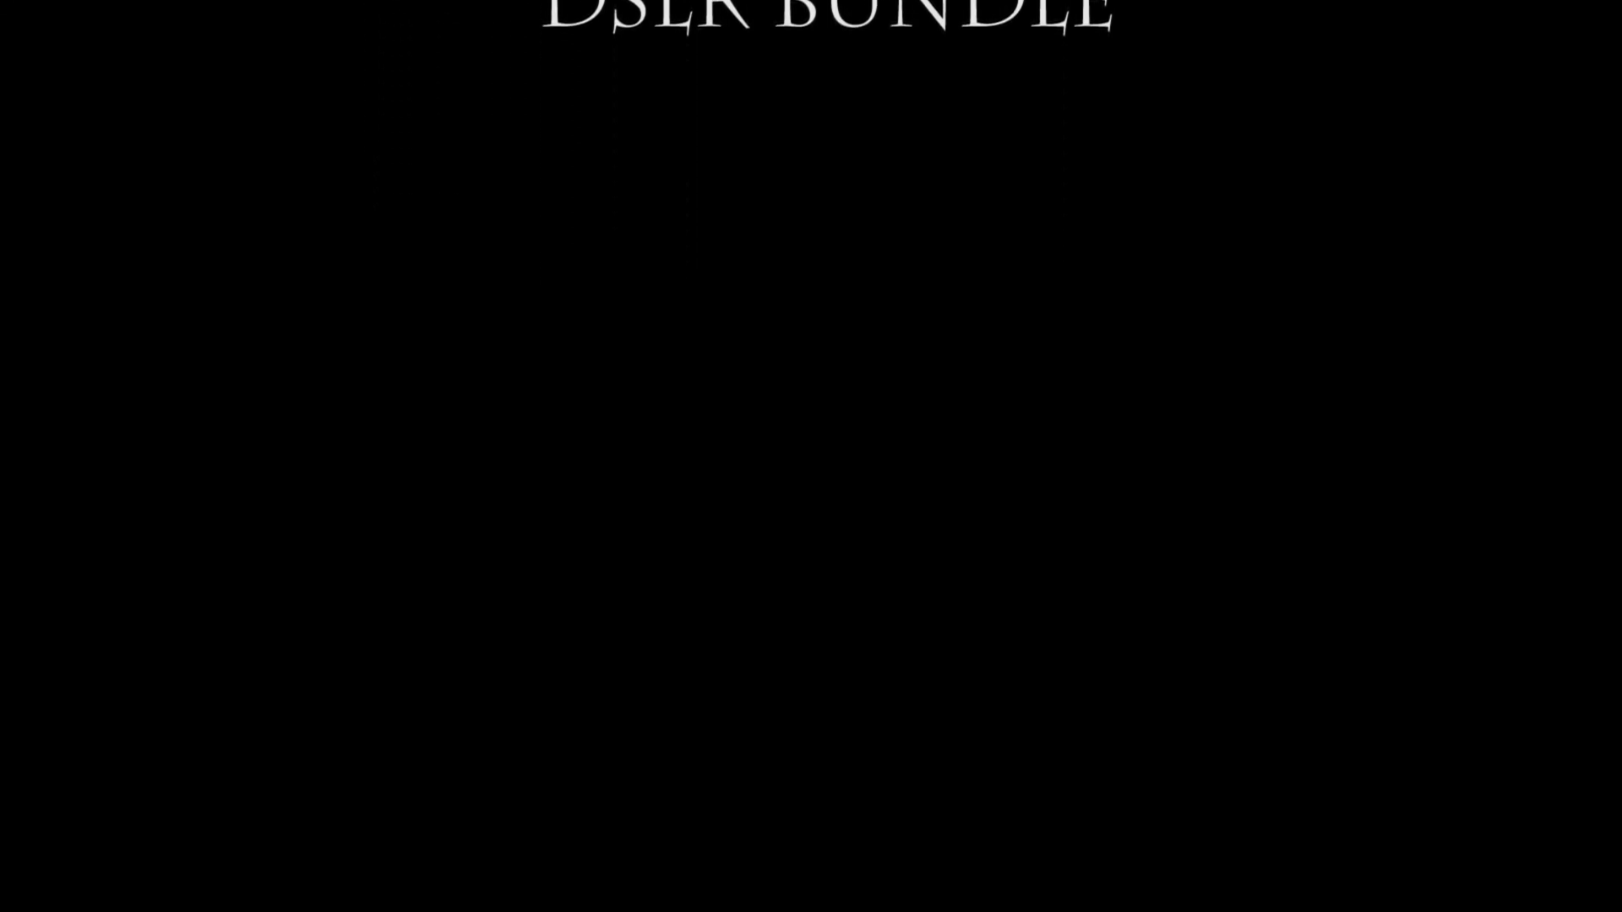